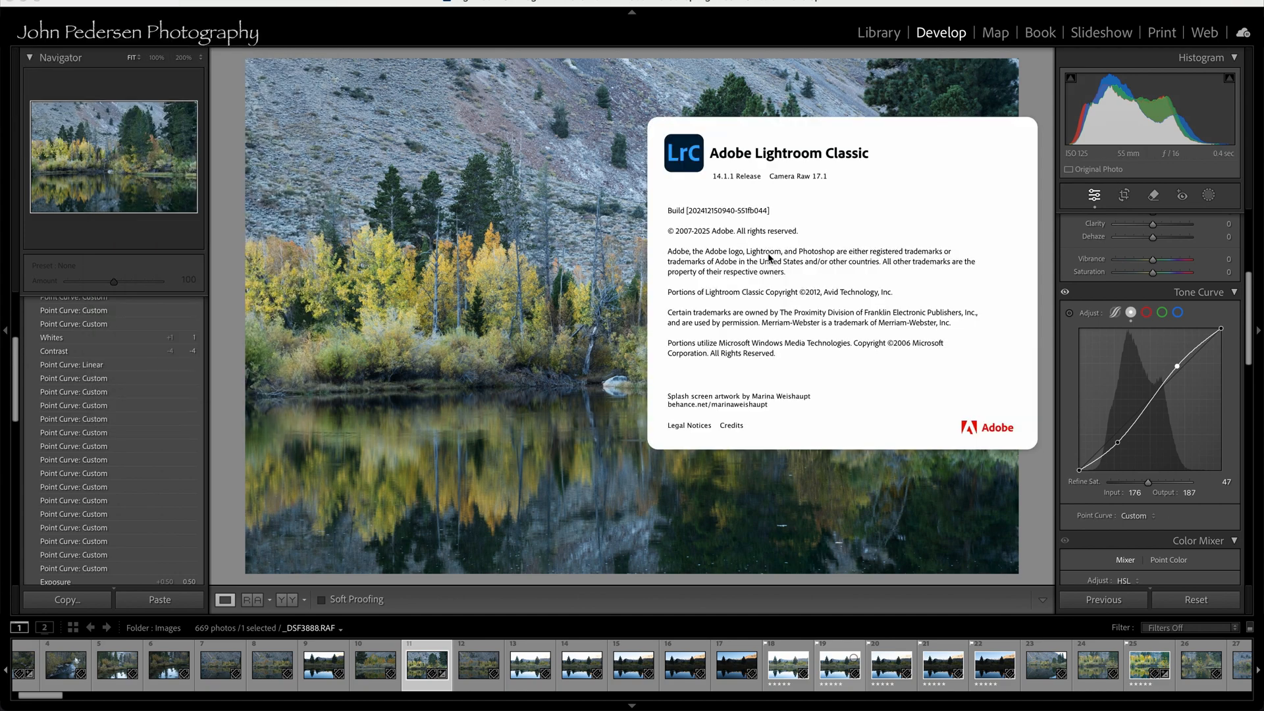
mouse_move(724, 187)
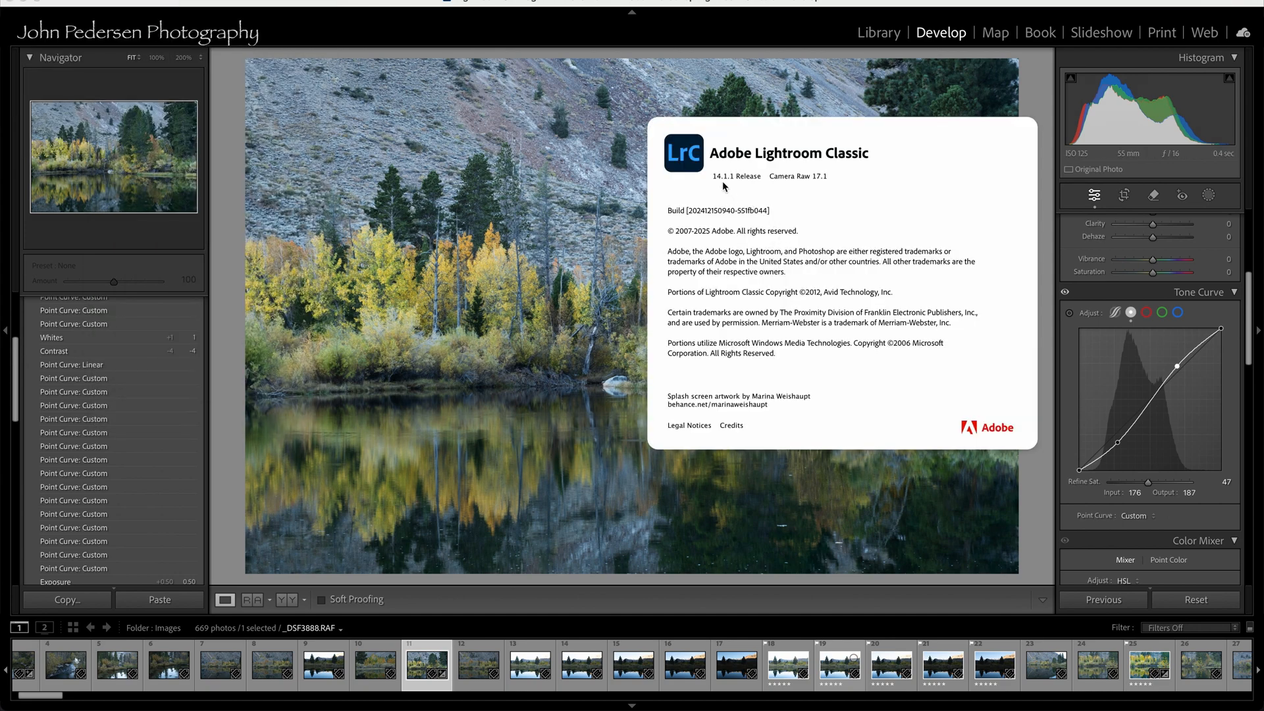
mouse_move(730, 184)
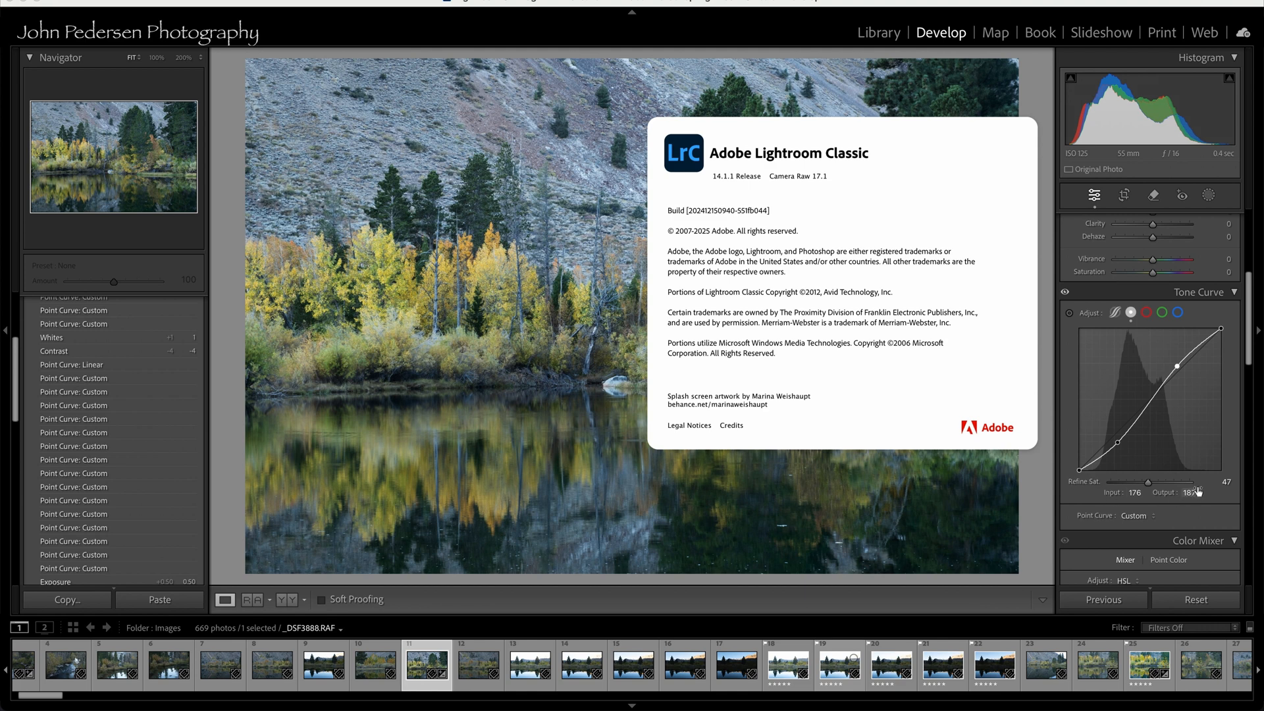
mouse_move(1074, 508)
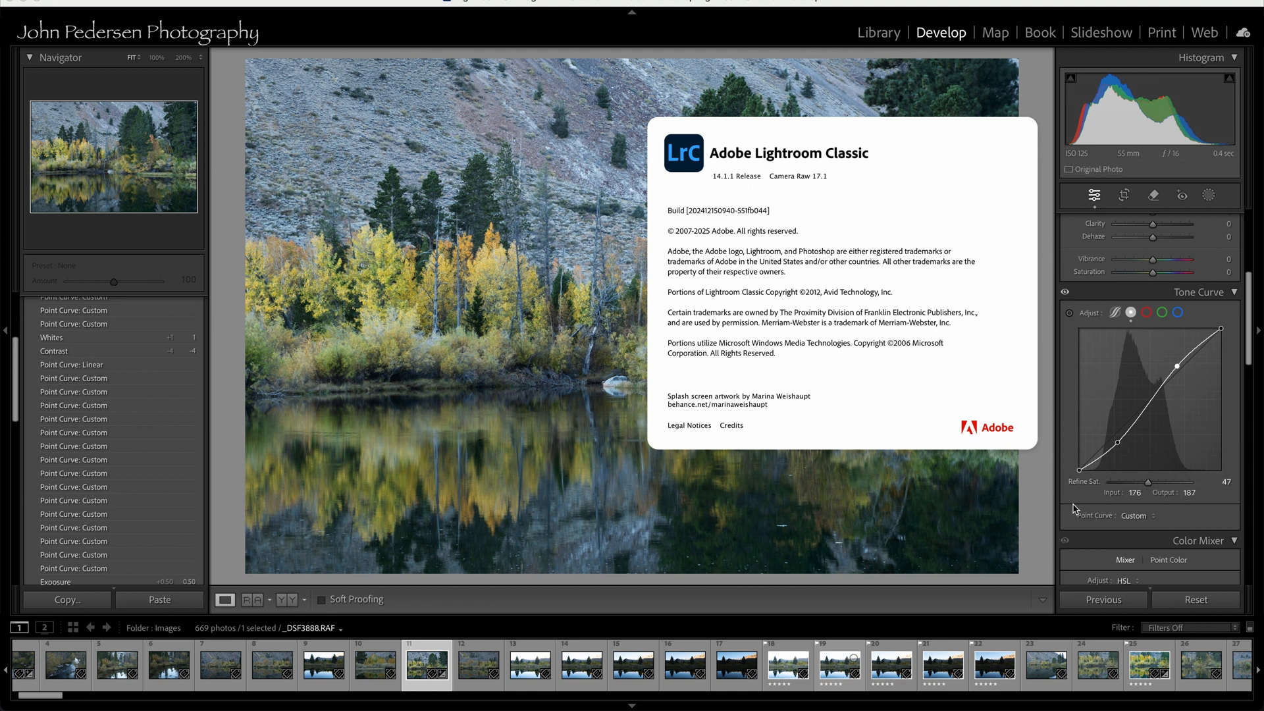
mouse_move(879, 400)
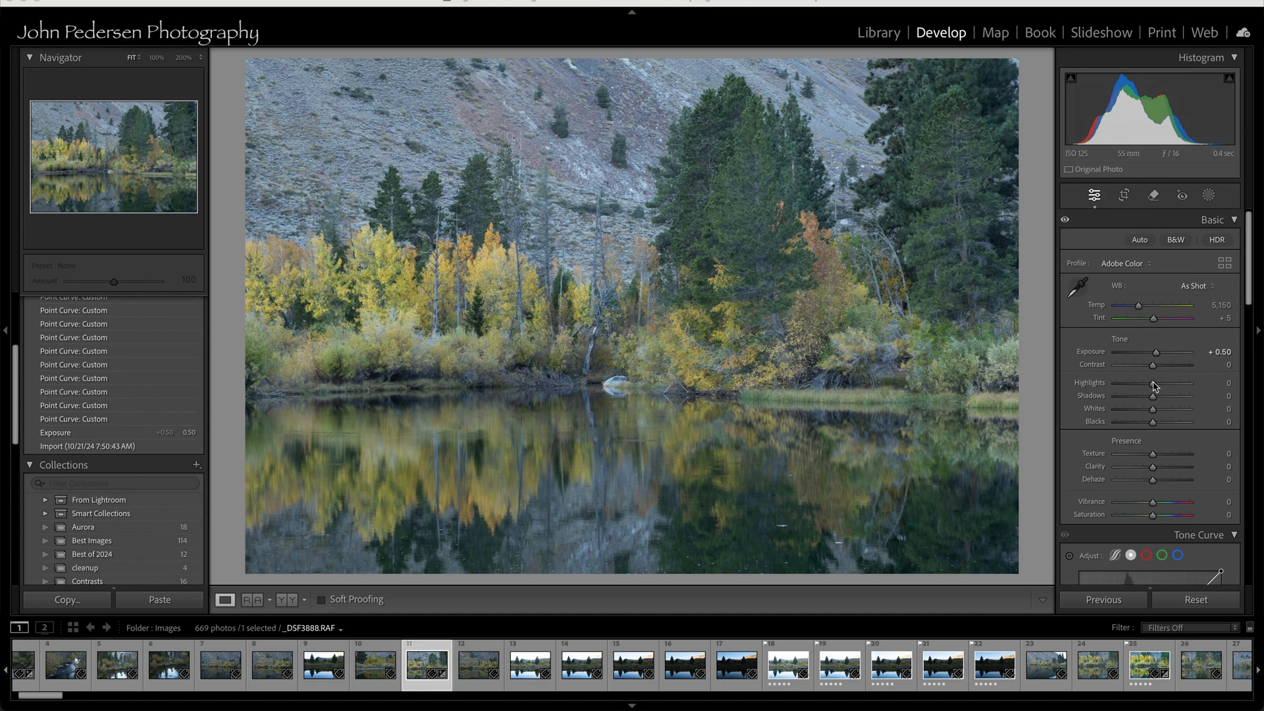
Step: Nudge the Basic panel tone sliders to review the flatter earlier state at exposure +0.50
left_click_drag(1151, 365, 1154, 365)
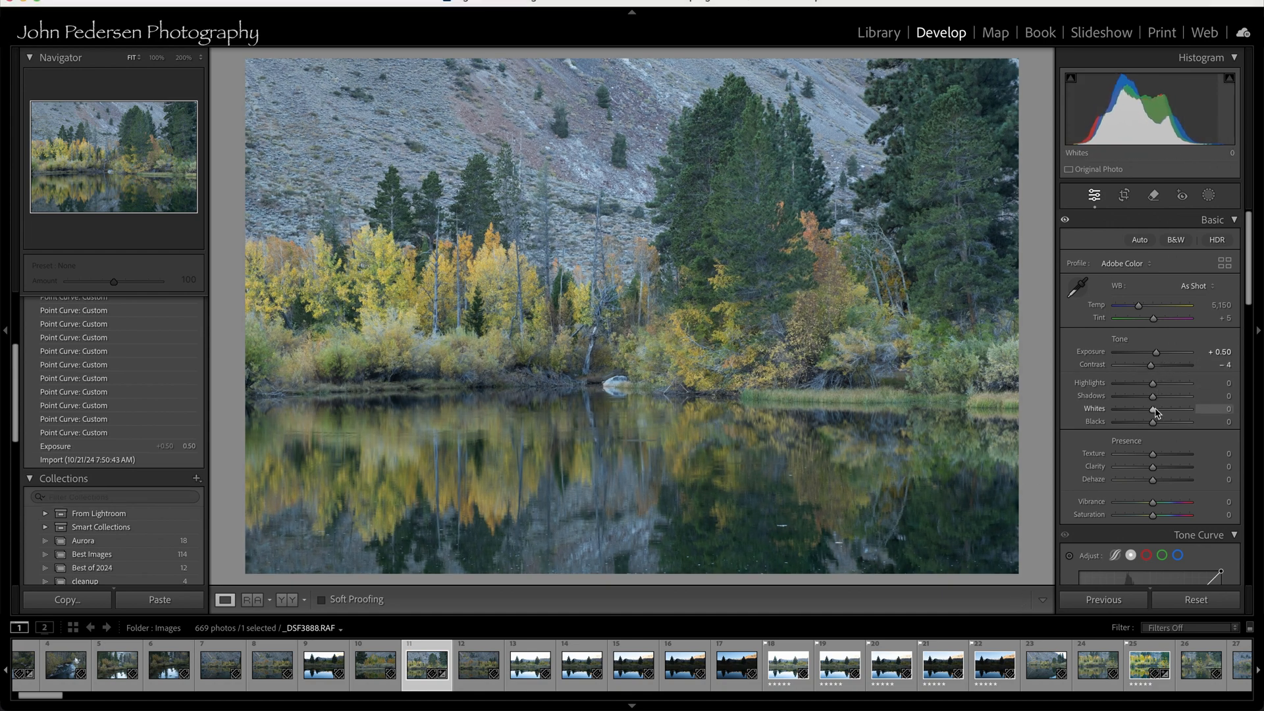
left_click_drag(1165, 411, 1153, 410)
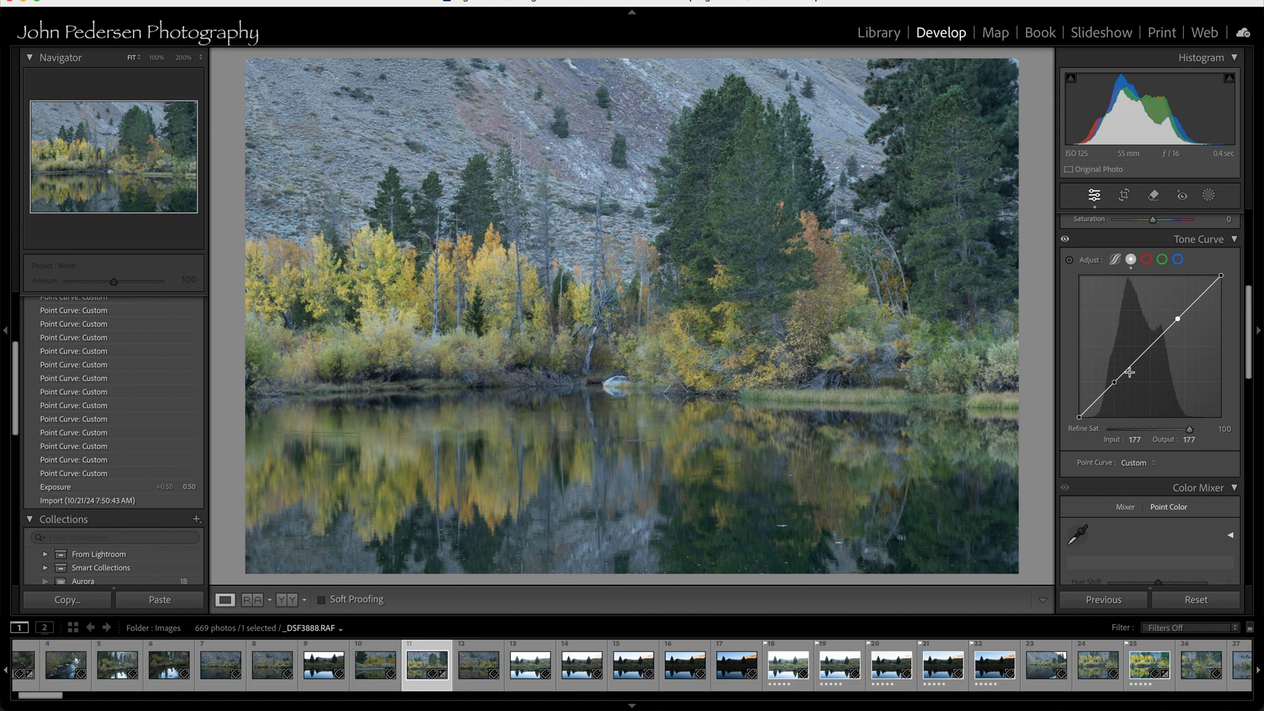
Step: Shape the point curve into an S: pull a shadow point down and lift the highlight point to 176/182
left_click_drag(1115, 381, 1115, 384)
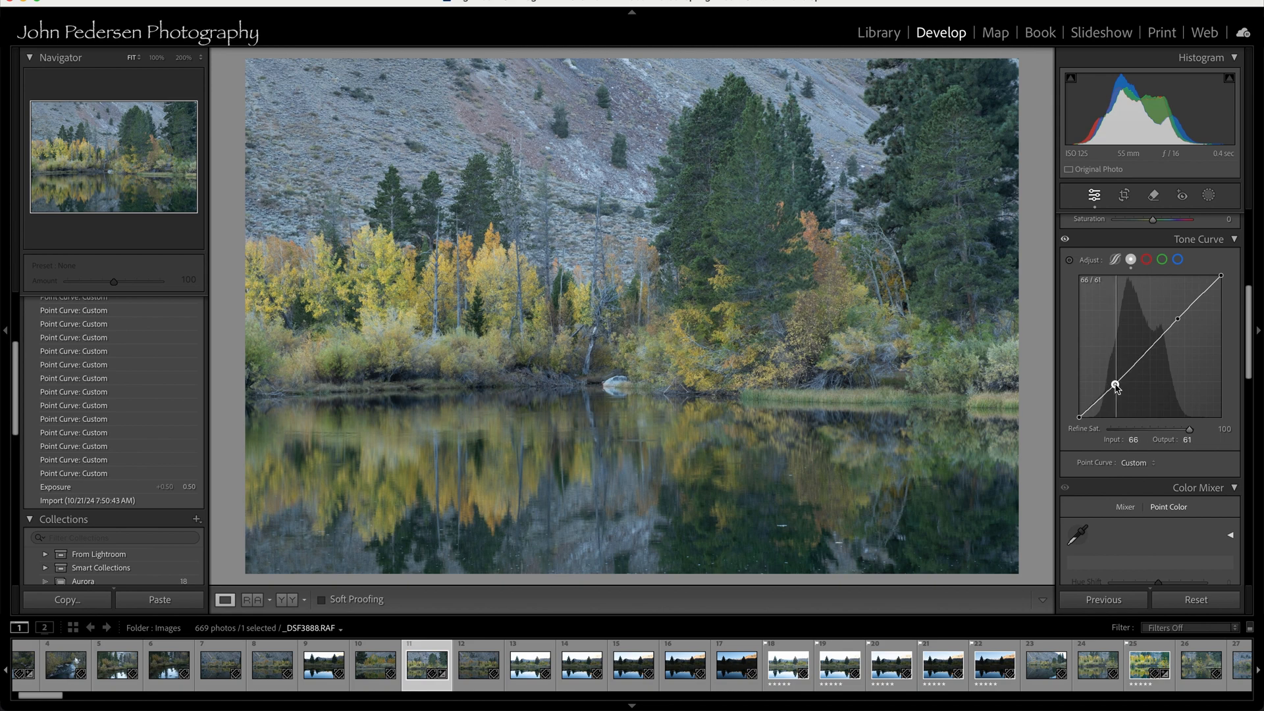
left_click_drag(1116, 385, 1116, 394)
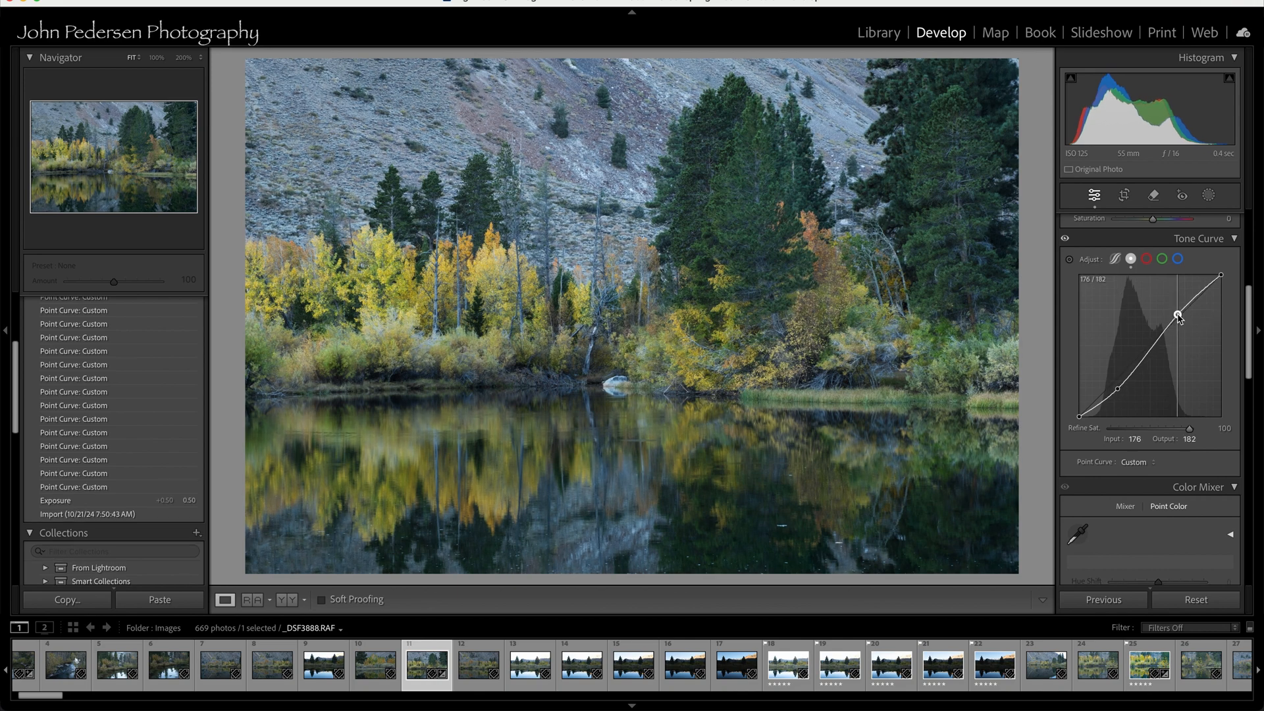
left_click_drag(1177, 315, 1177, 310)
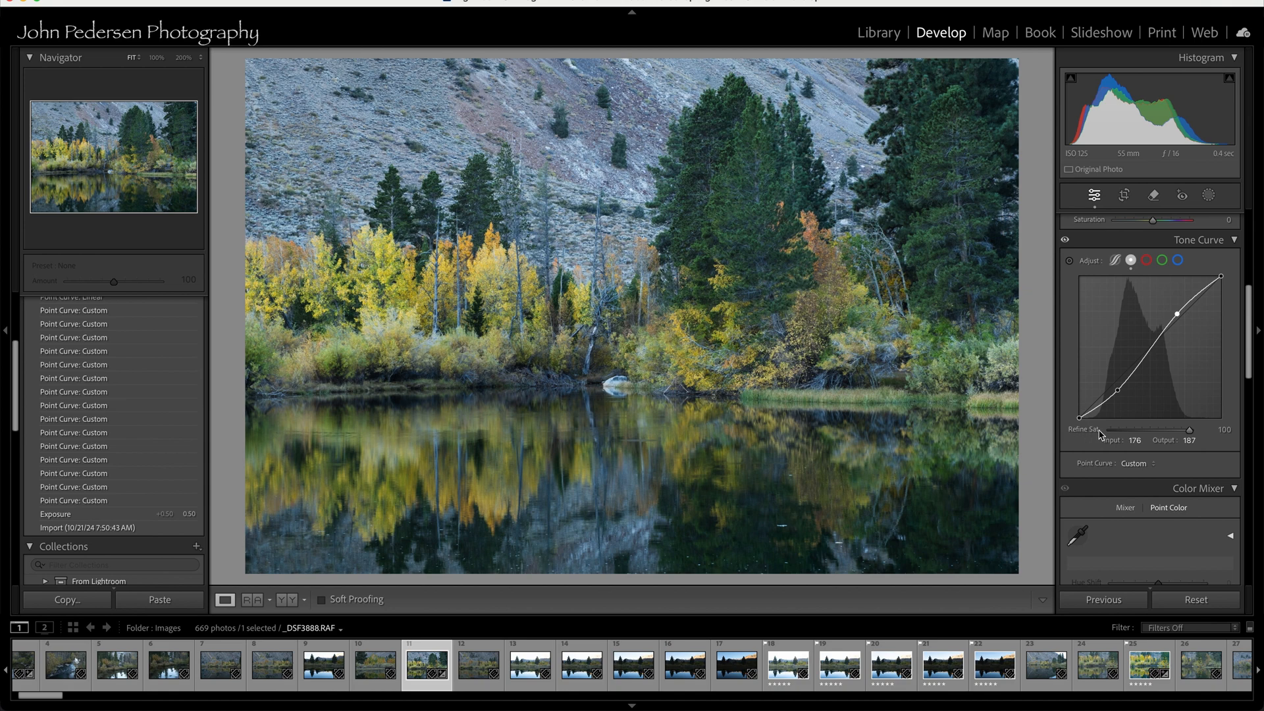
mouse_move(1180, 433)
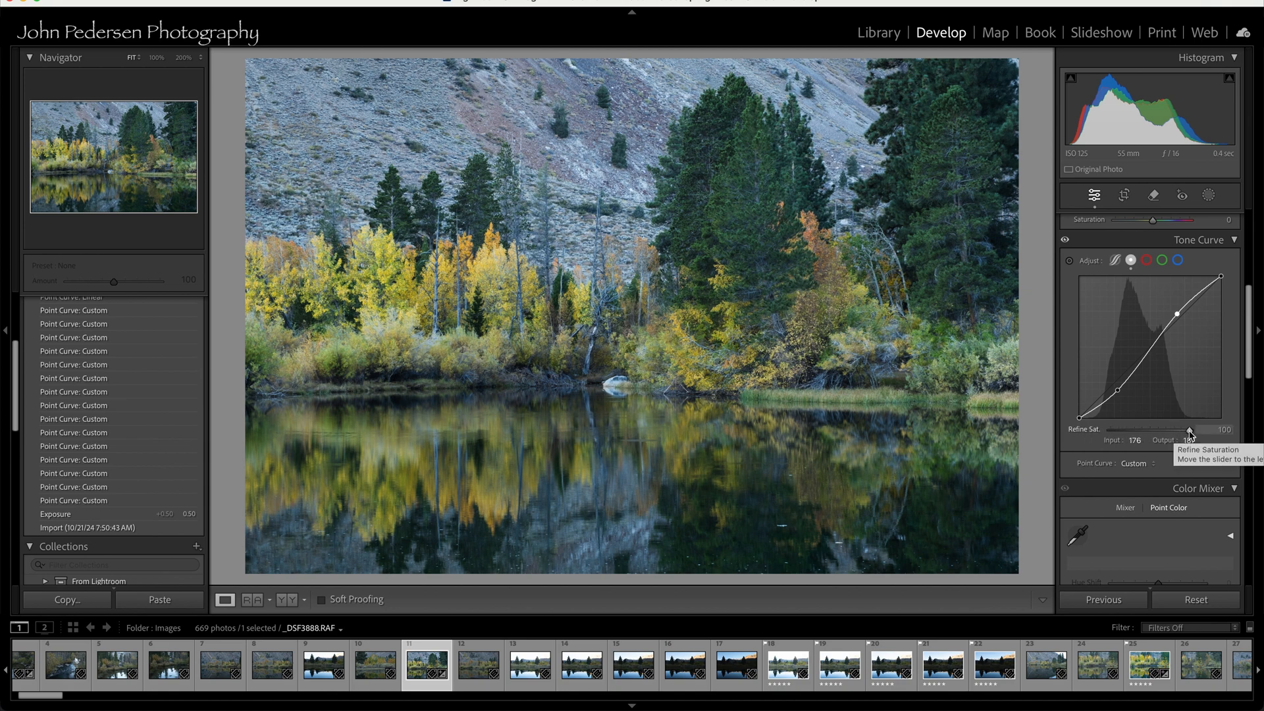
Step: Compare Refine Saturation between 0 and 100, then settle it at 47
left_click_drag(1189, 431, 1157, 431)
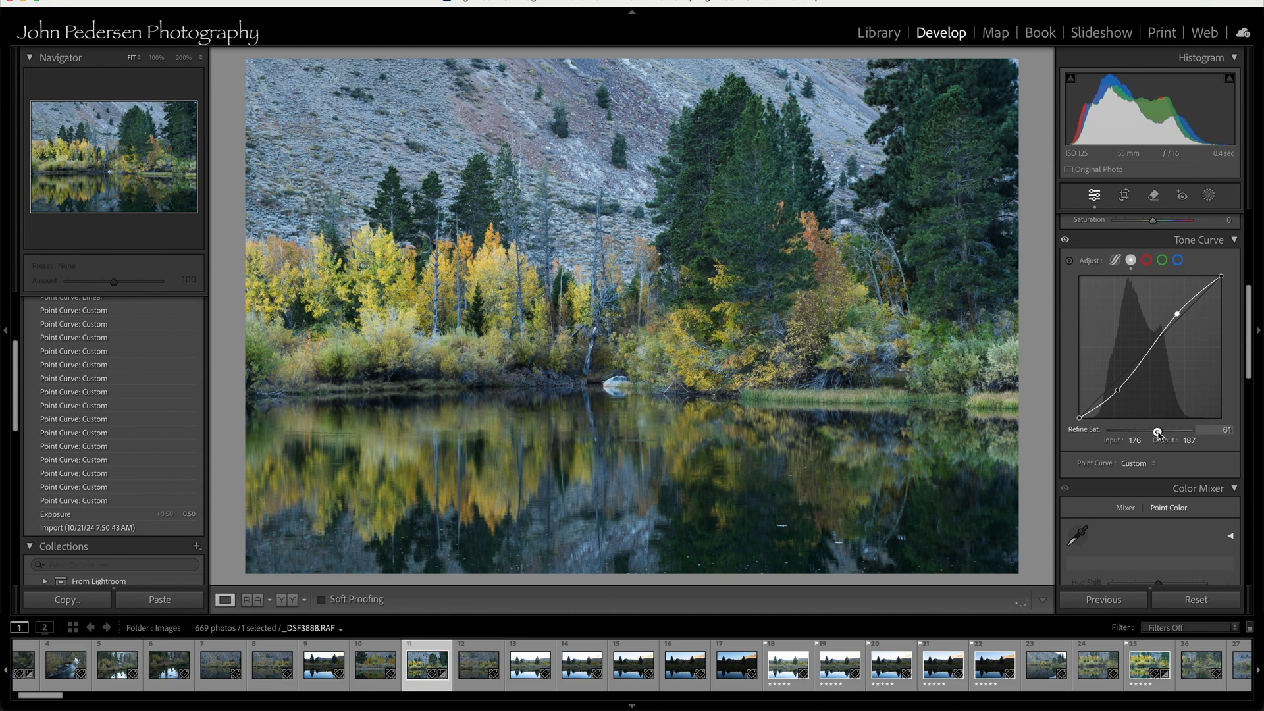
left_click_drag(1157, 432, 1116, 431)
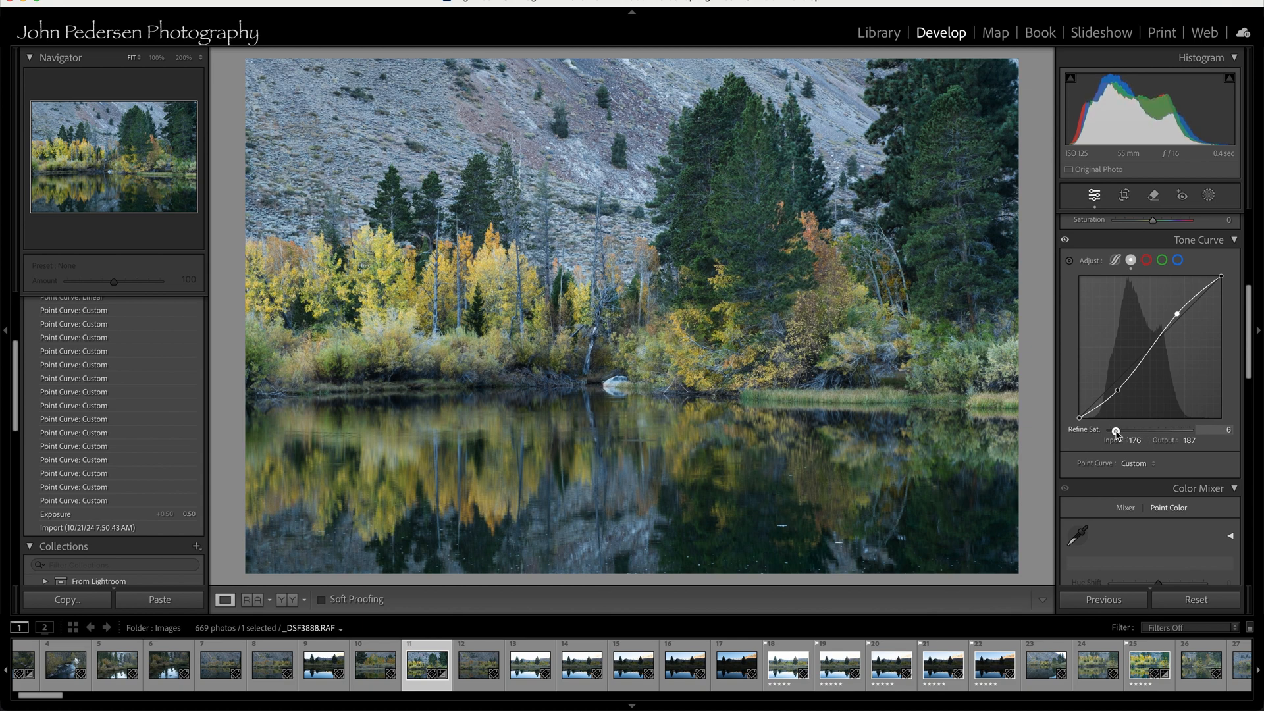
left_click_drag(1131, 429, 1113, 429)
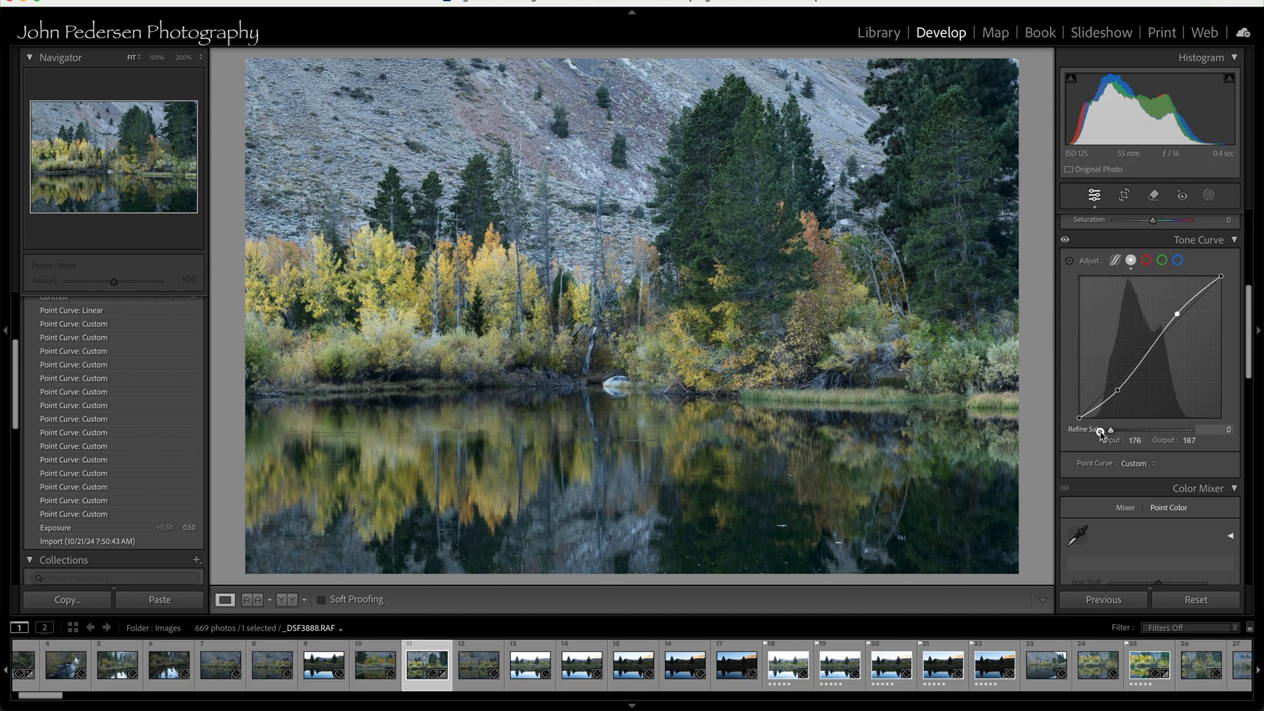
left_click_drag(1110, 429, 1150, 429)
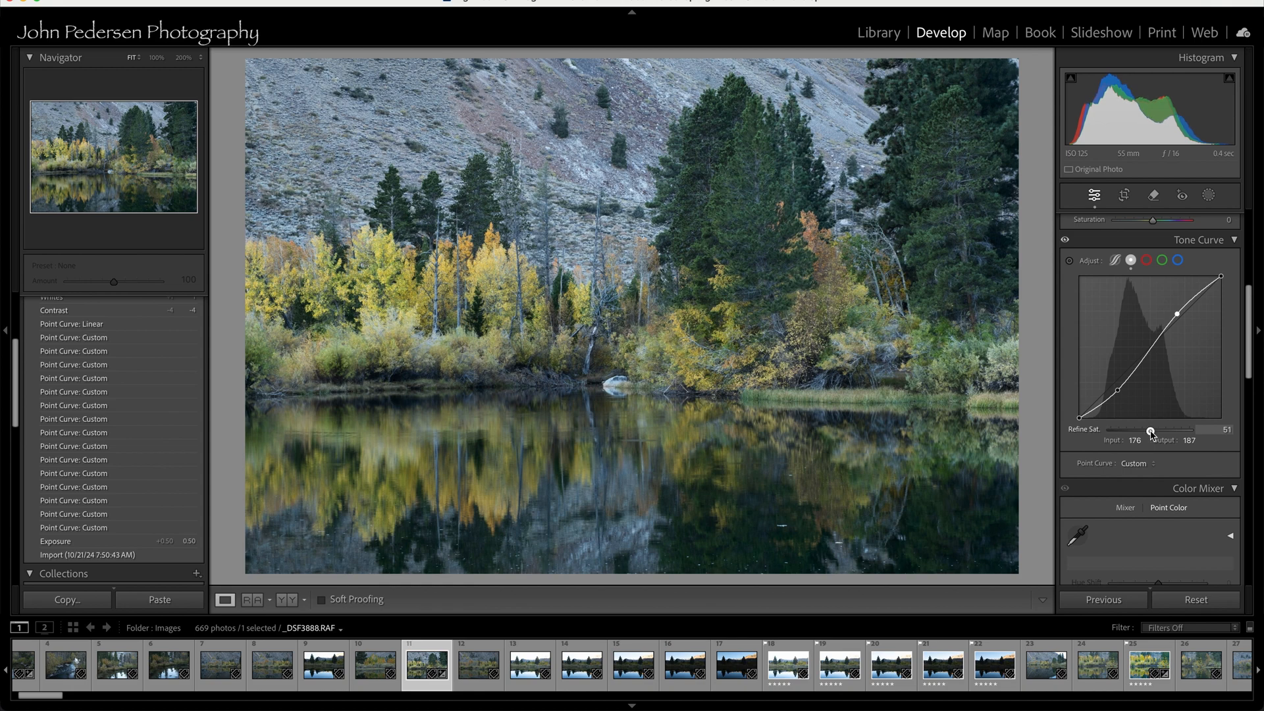
left_click_drag(1151, 433, 1196, 433)
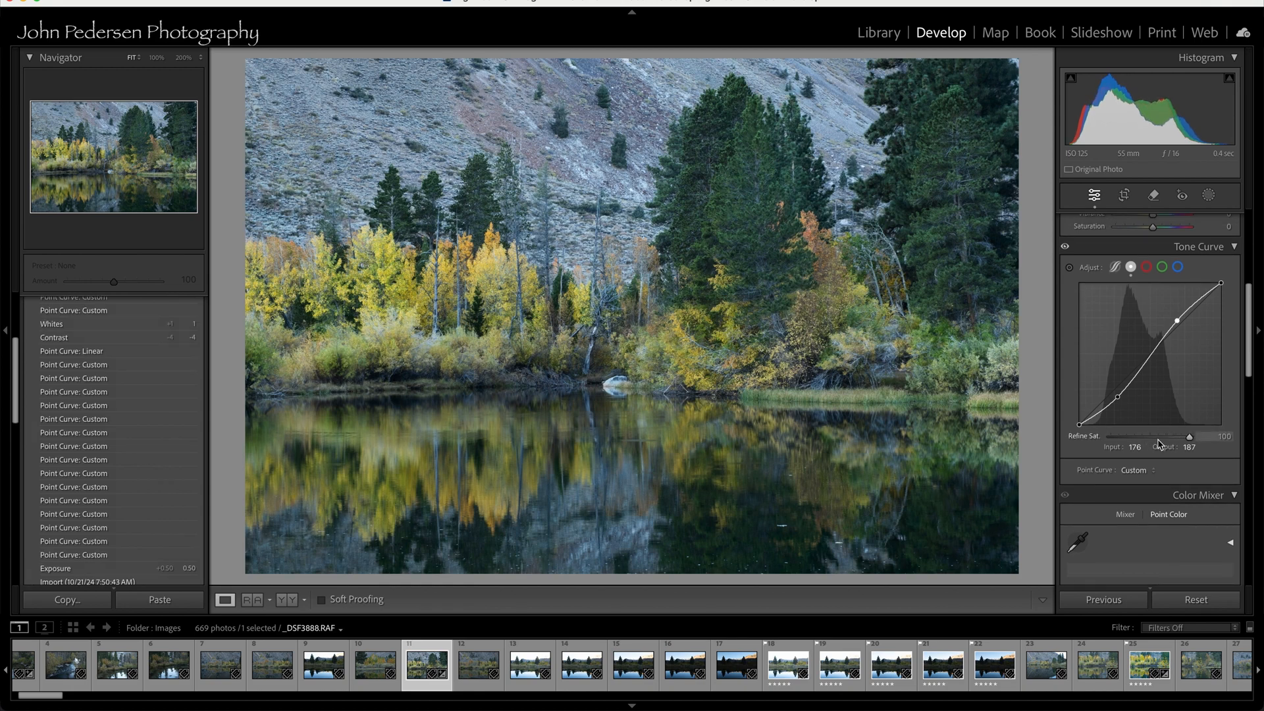
left_click_drag(1189, 436, 1151, 436)
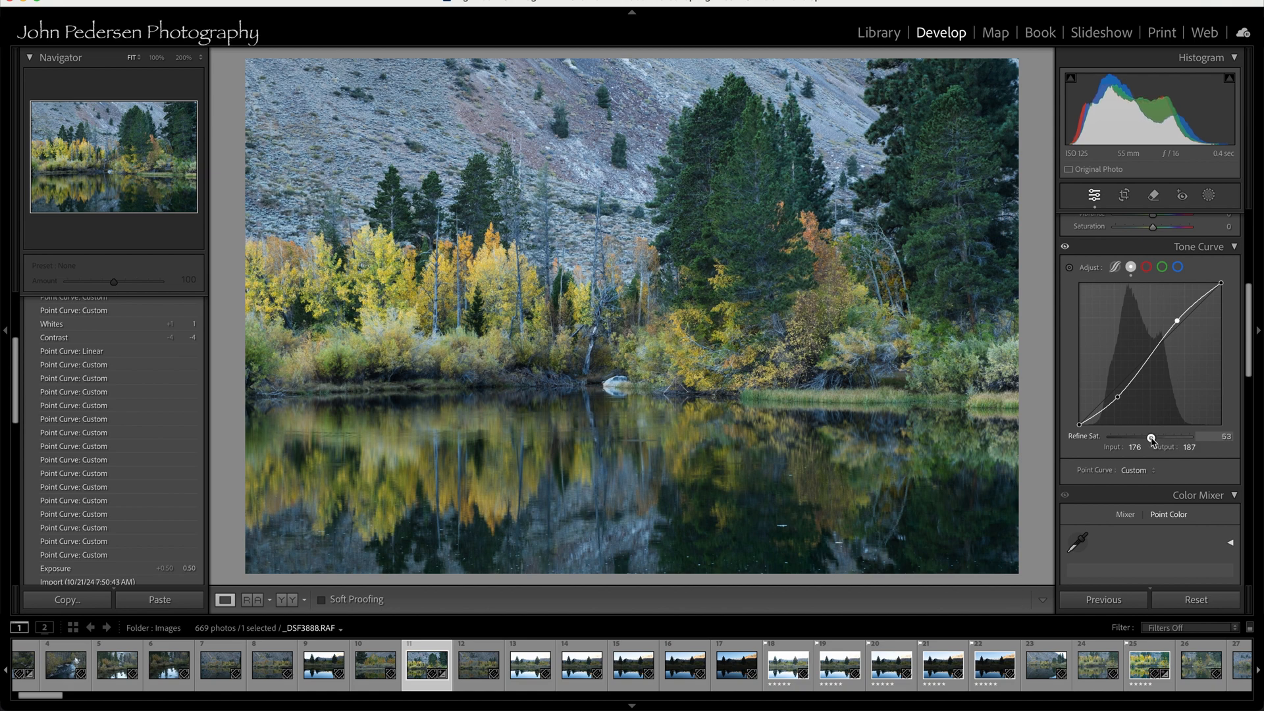
left_click_drag(1150, 435, 1146, 435)
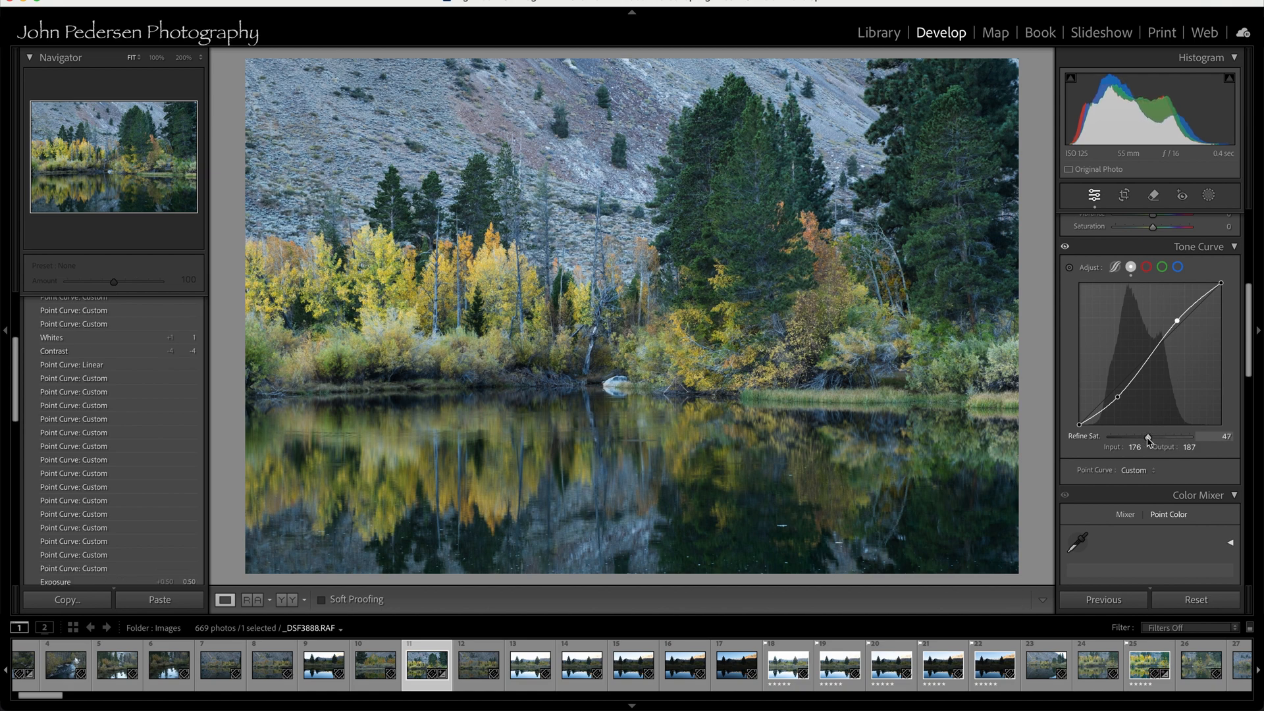